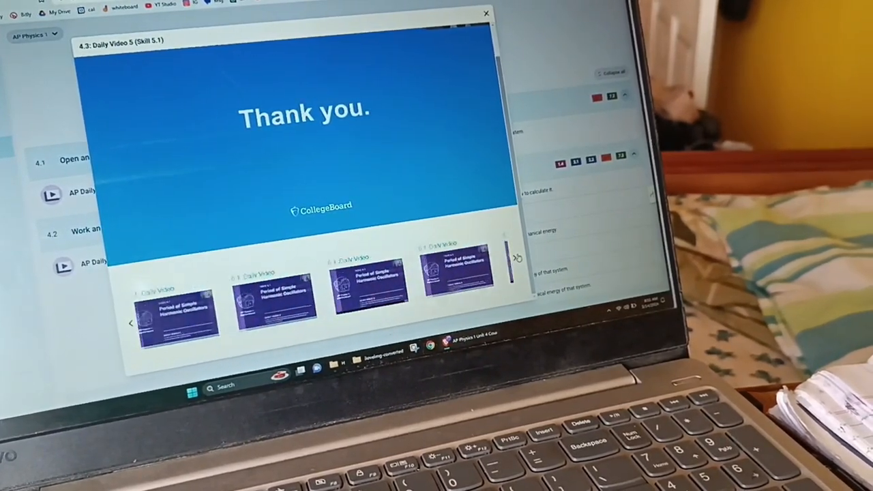
Page the suggested-videos carousel forward to the Energy of a Simple Harmonic Oscillator videos
{"action": "left_click", "coordinate": [513, 257]}
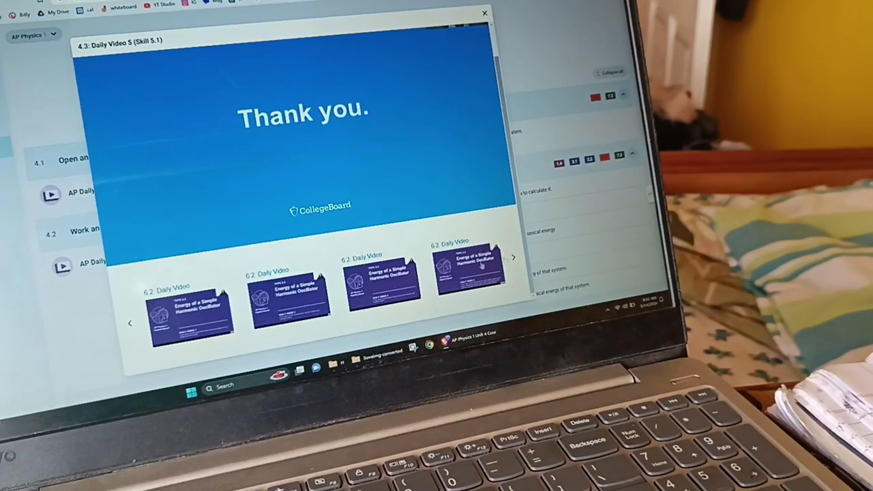
{"action": "left_click", "coordinate": [513, 257]}
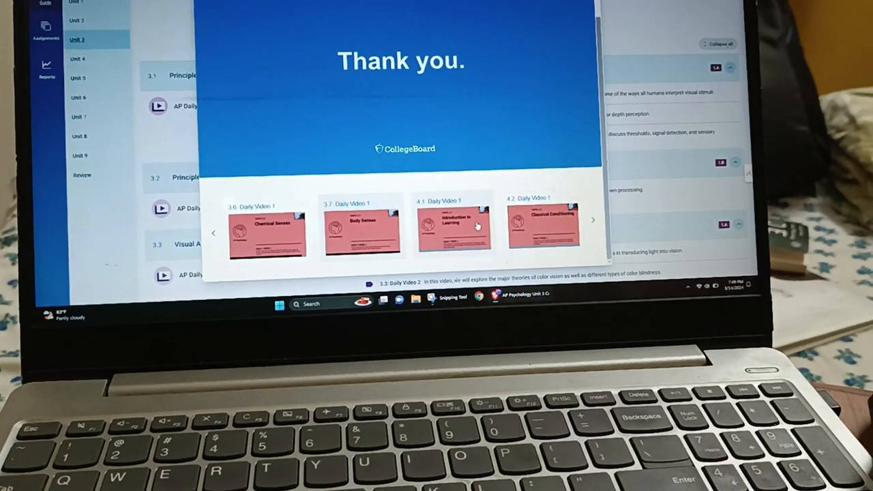
Close the finished video and browse the AP Psychology Unit 4 and Unit 5 topic lists
{"action": "left_click", "coordinate": [453, 225]}
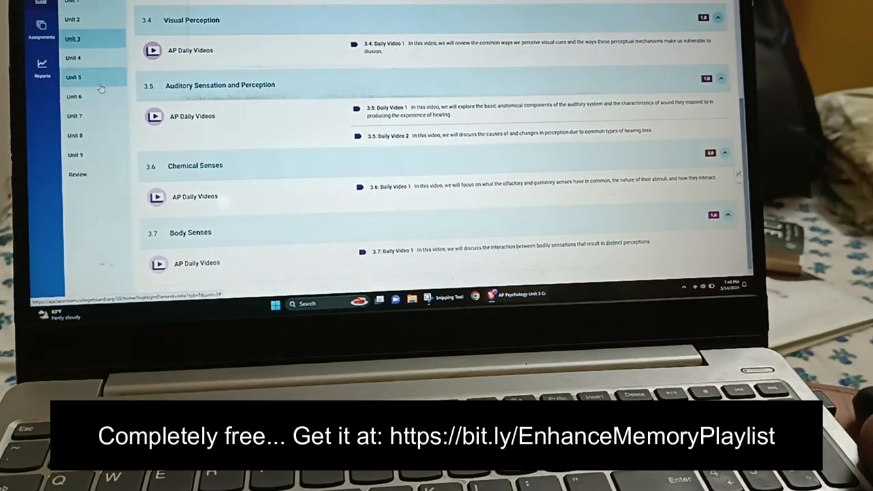
{"action": "left_click", "coordinate": [72, 57]}
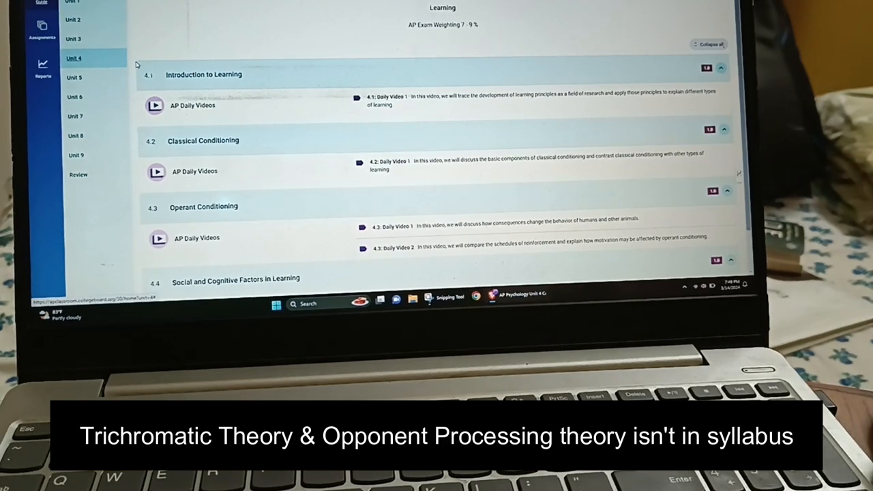
{"action": "scroll", "scroll_direction": "down", "scroll_amount": 3}
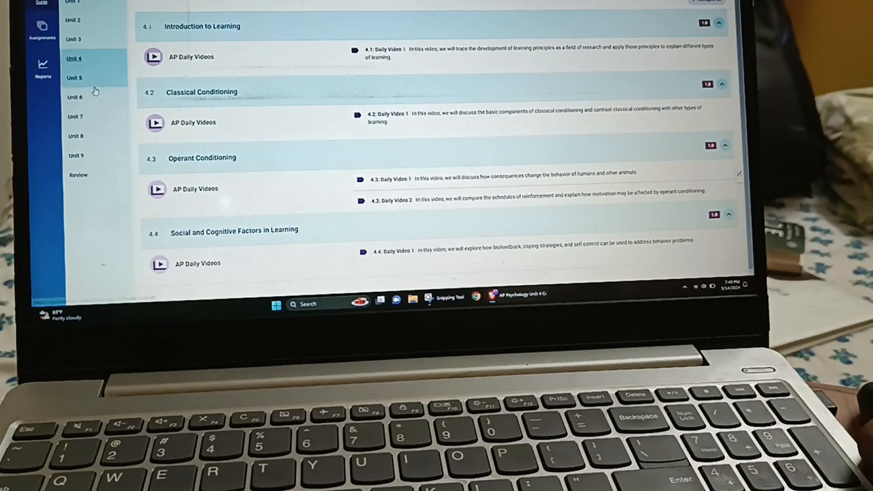
{"action": "left_click", "coordinate": [74, 77]}
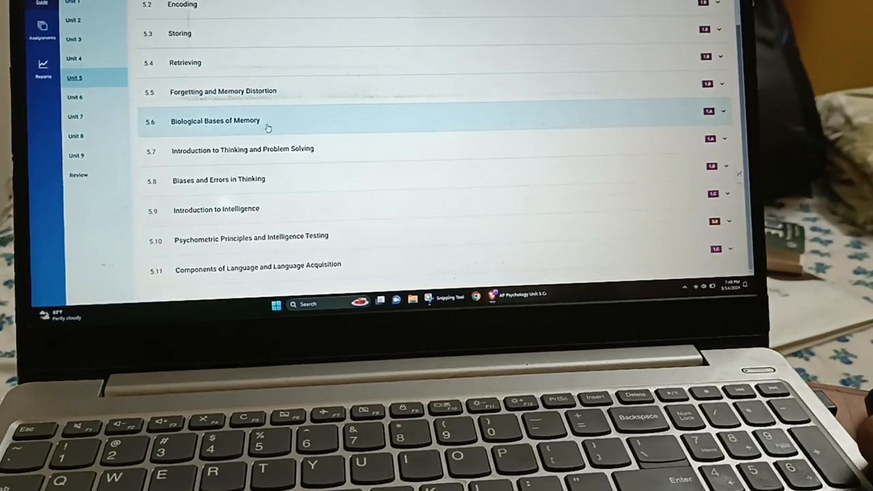